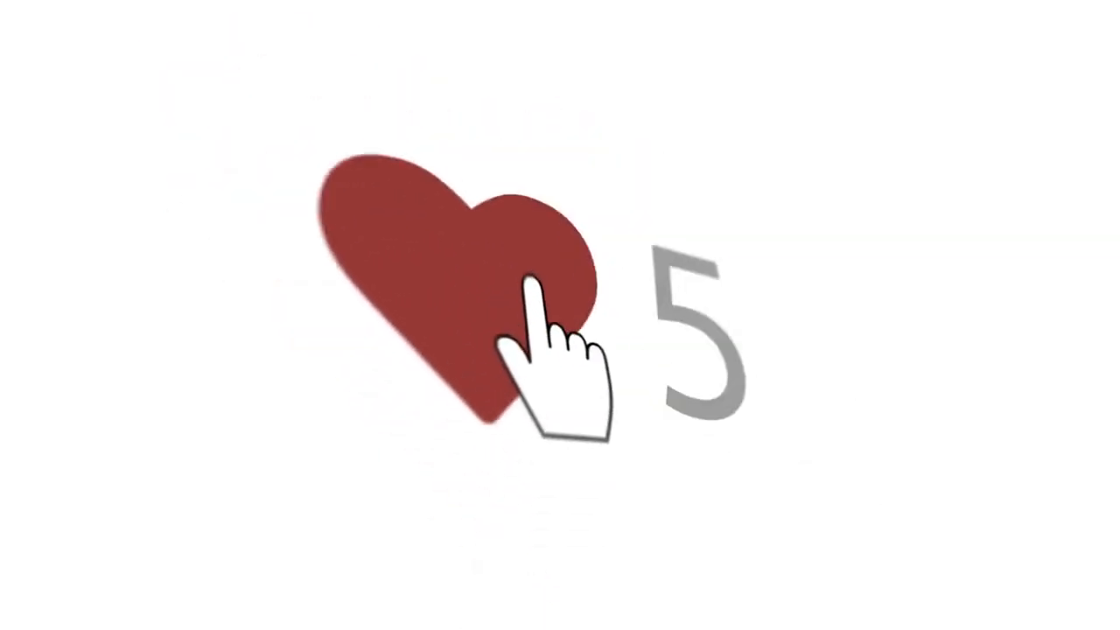
left_click(525, 289)
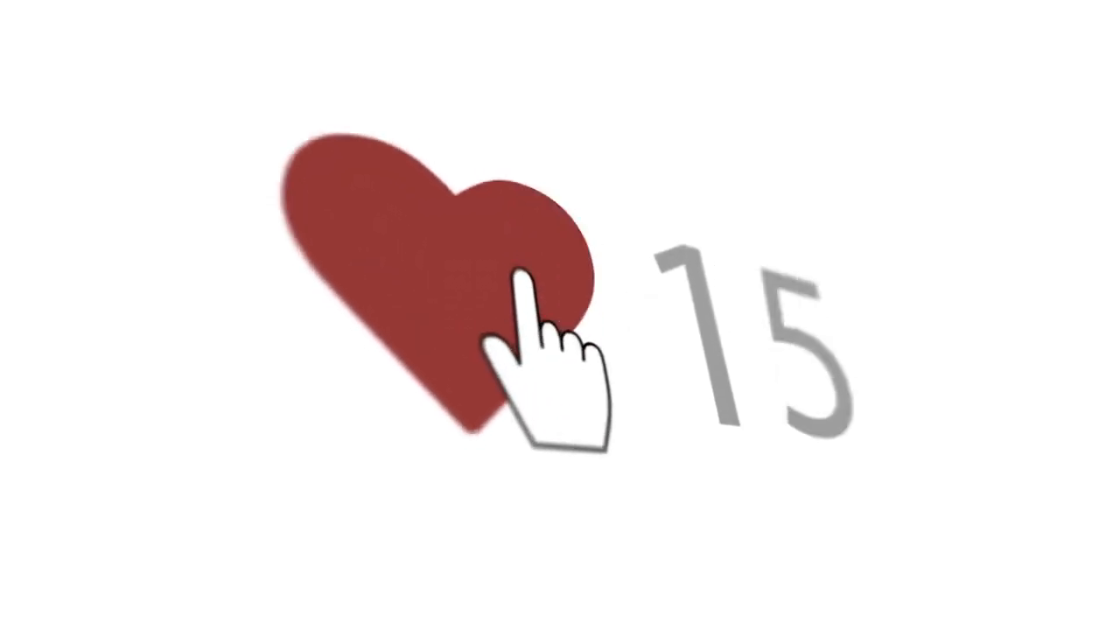